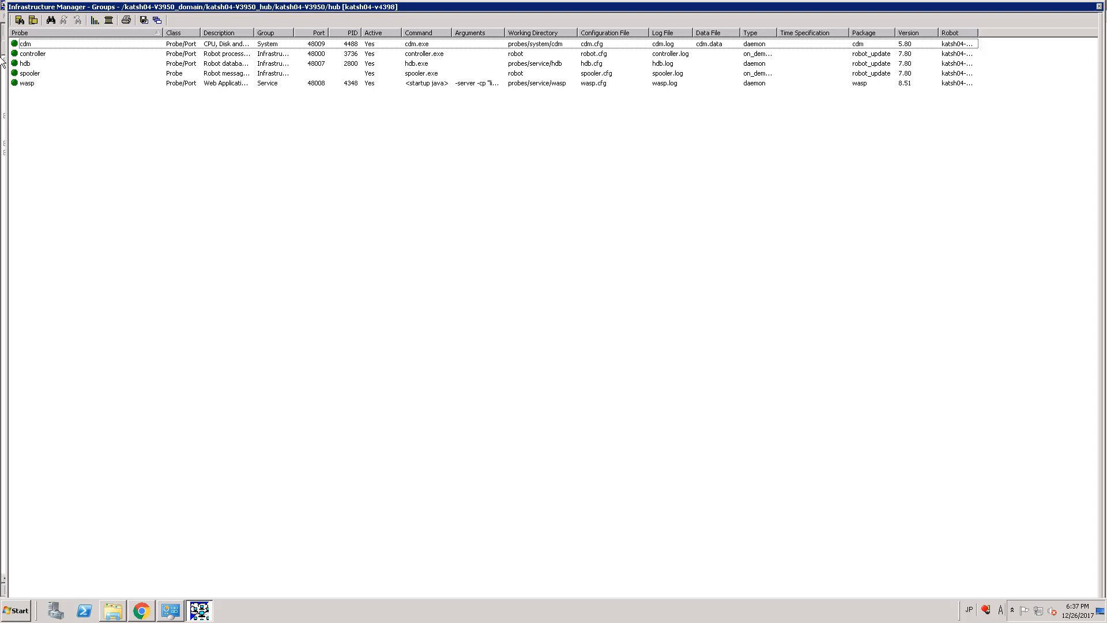
Bring up the context menu for the cdm probe in the probe list
right_click(25, 44)
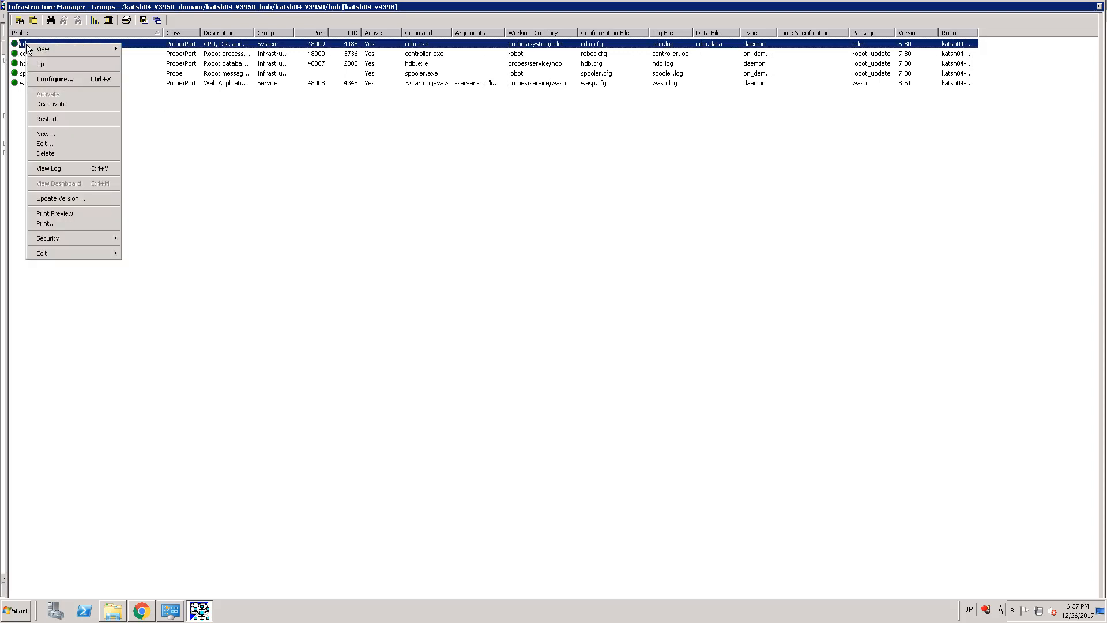
mouse_move(45, 143)
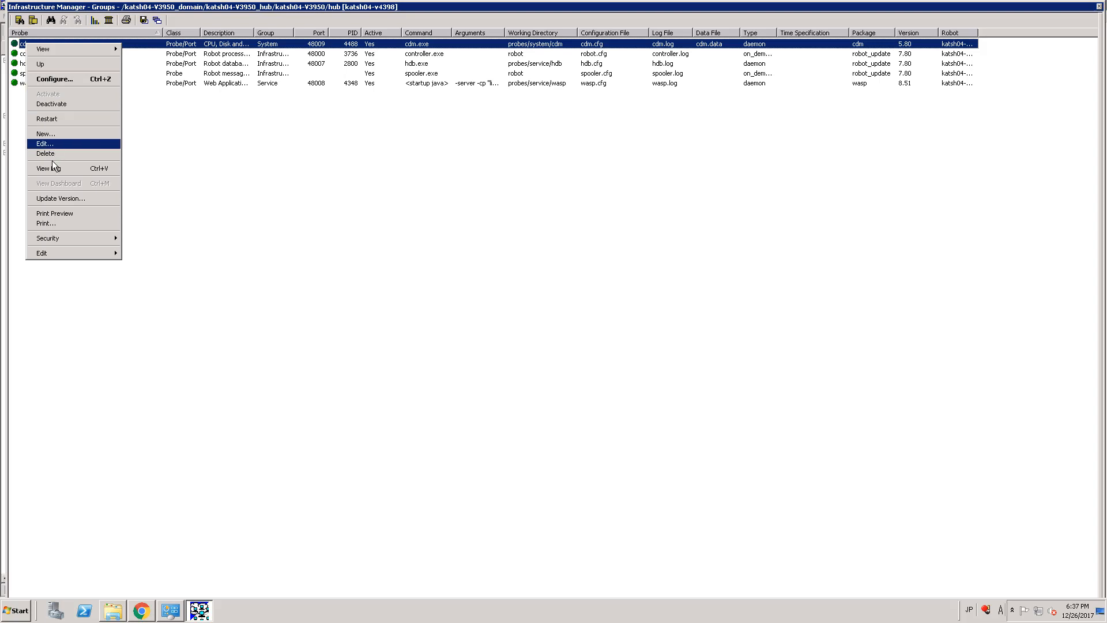
mouse_move(45, 153)
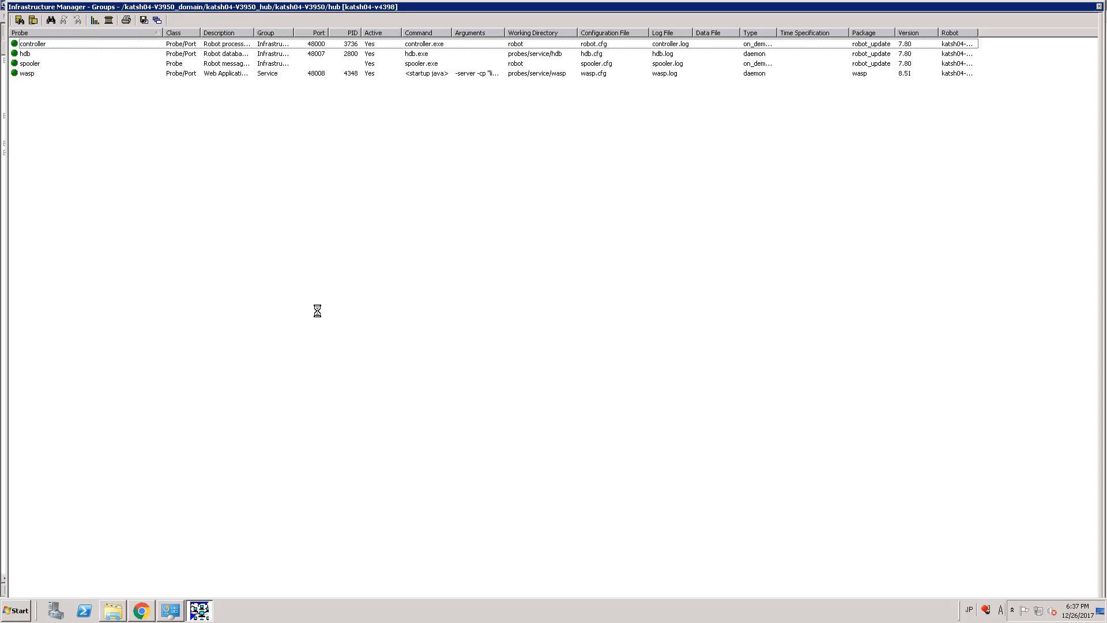
Open the Probe utility for the controller probe
key(ctrl+p)
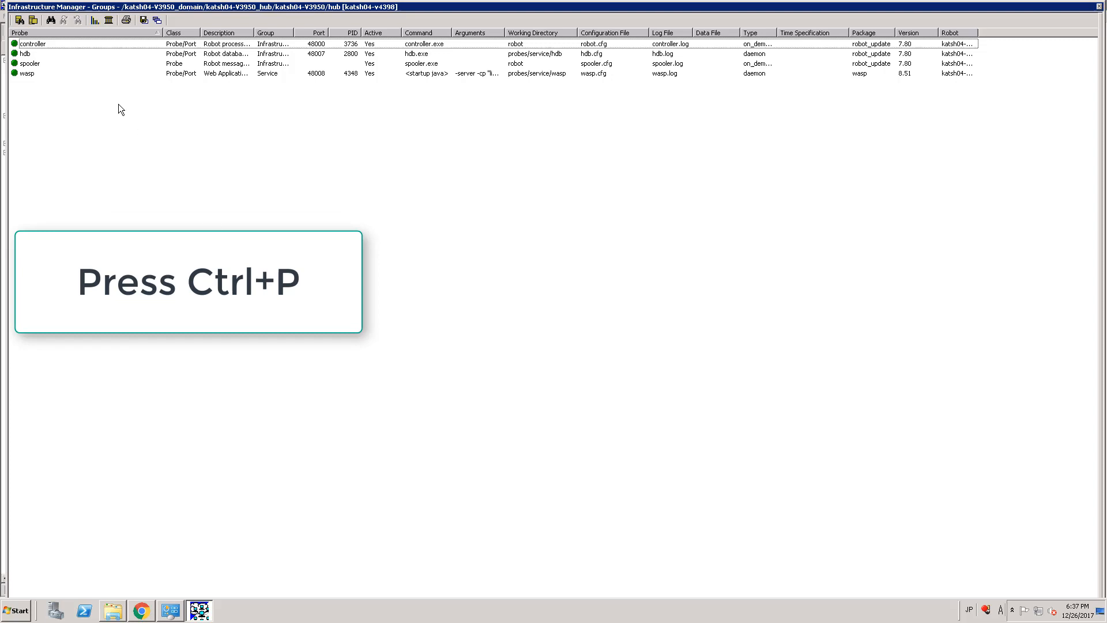
click(32, 43)
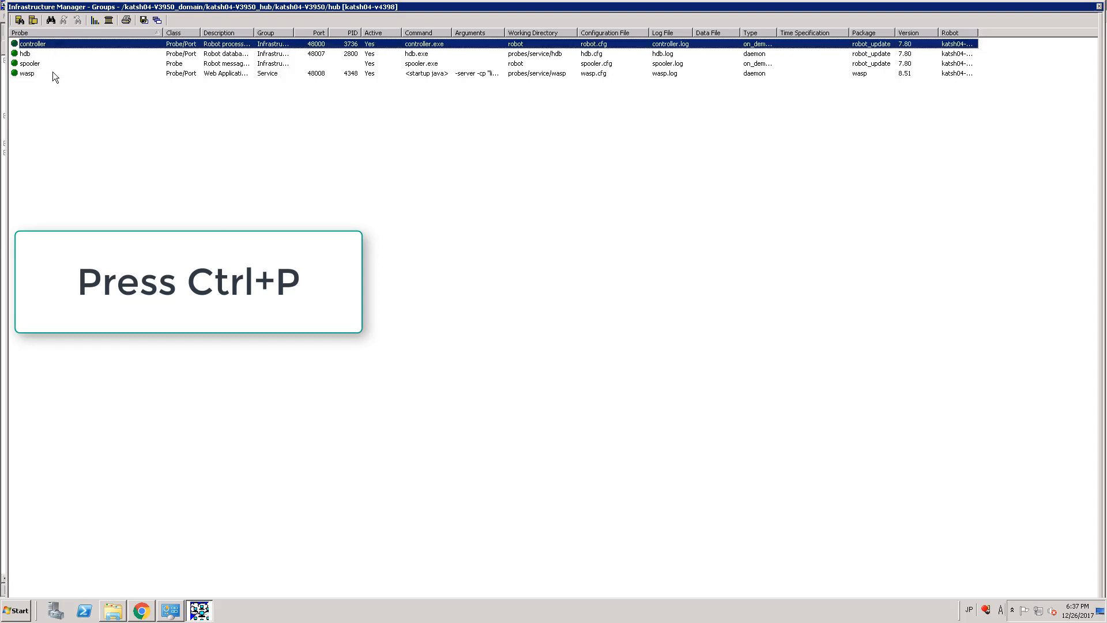
double_click(31, 43)
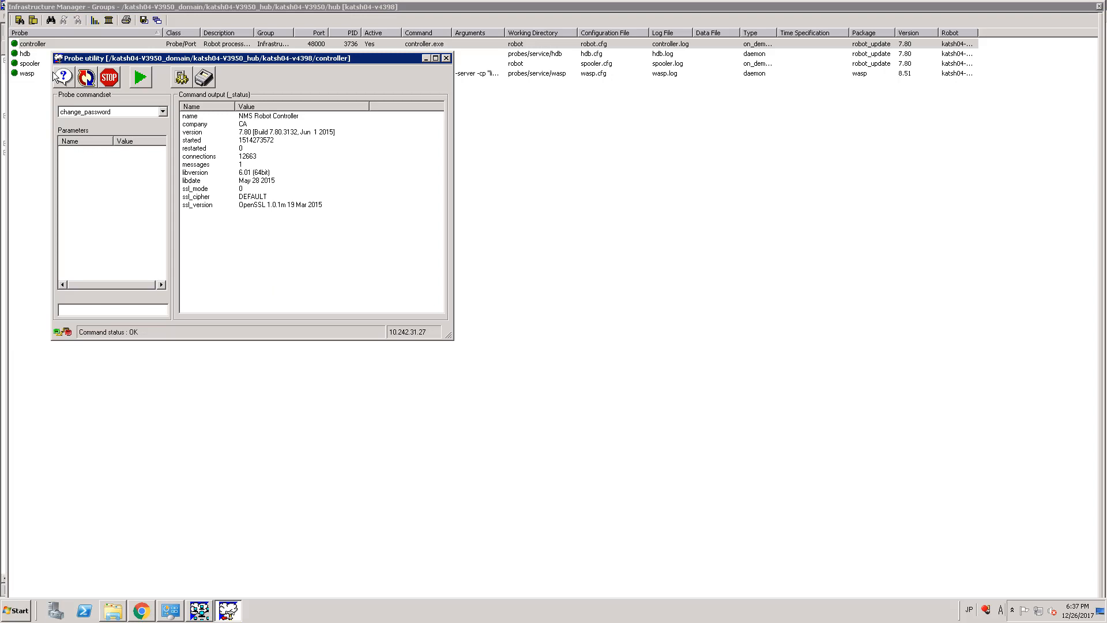
mouse_move(94, 144)
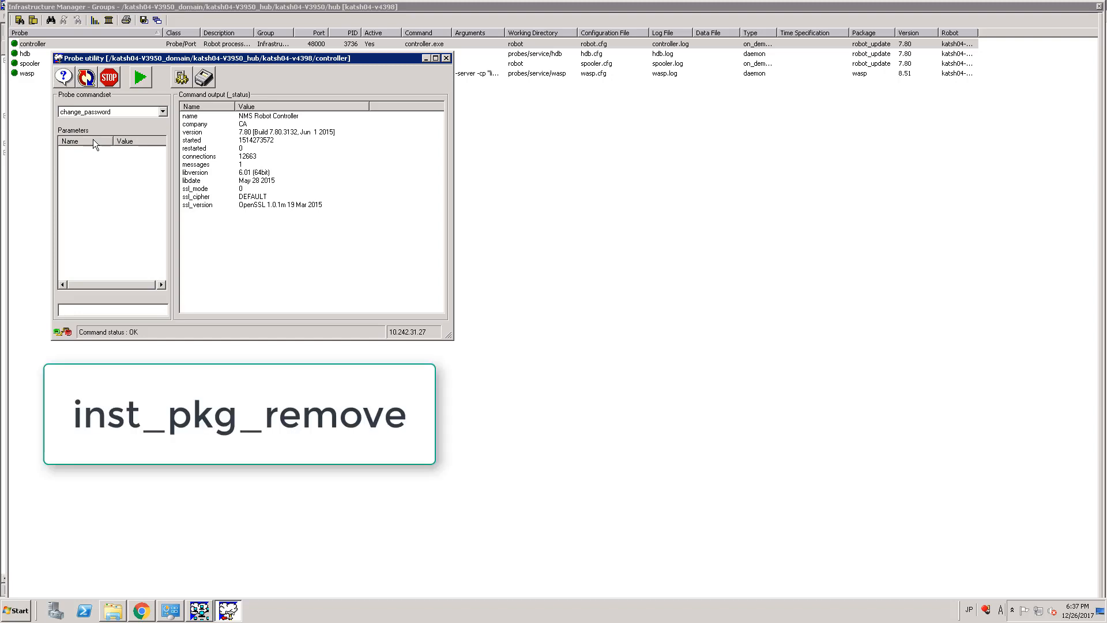
mouse_move(98, 135)
text(n)
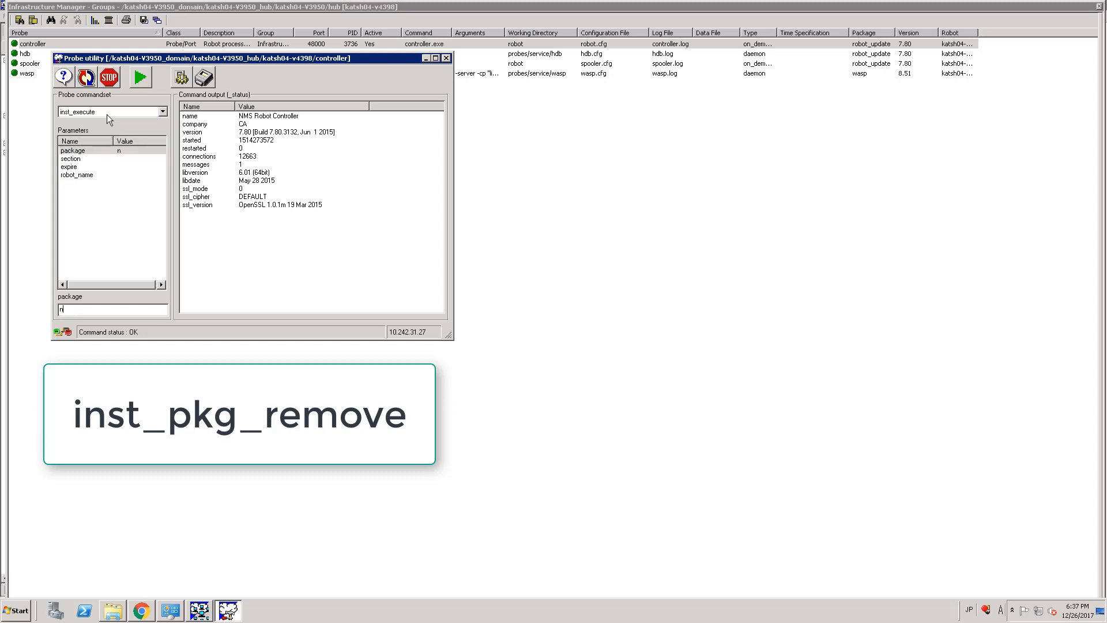
Choose inst_pkg_remove from the controller's probe command list
click(162, 111)
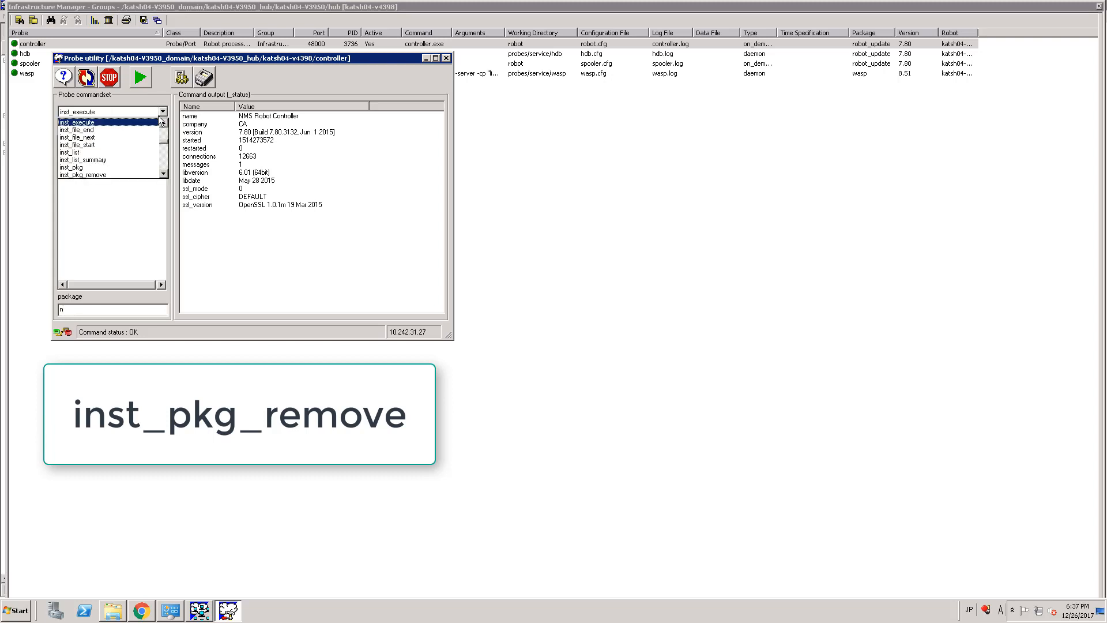
click(76, 152)
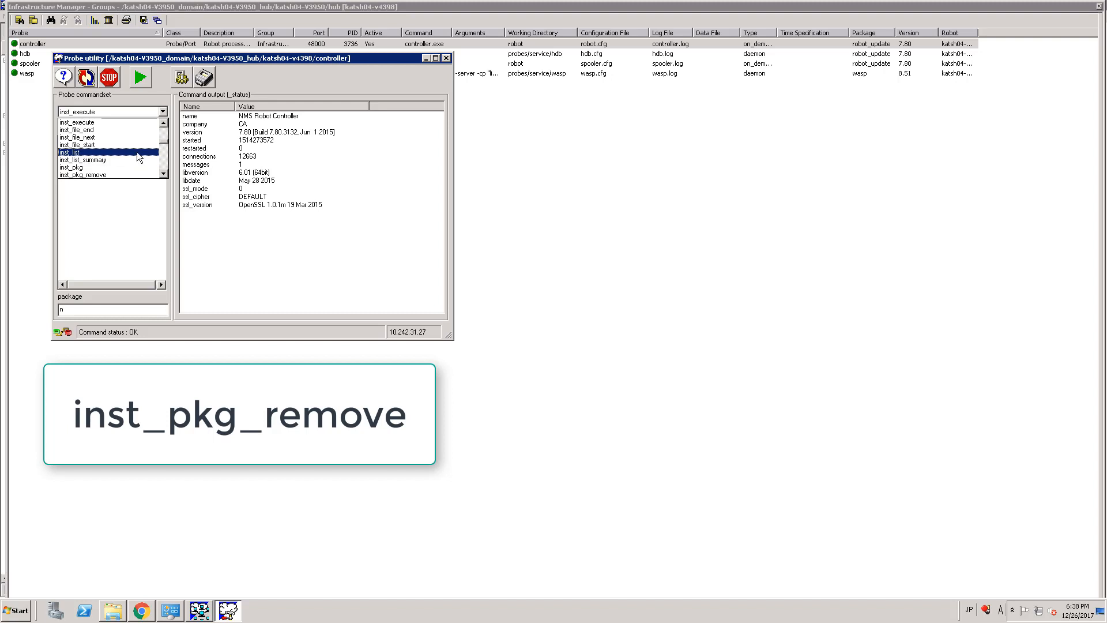
click(83, 174)
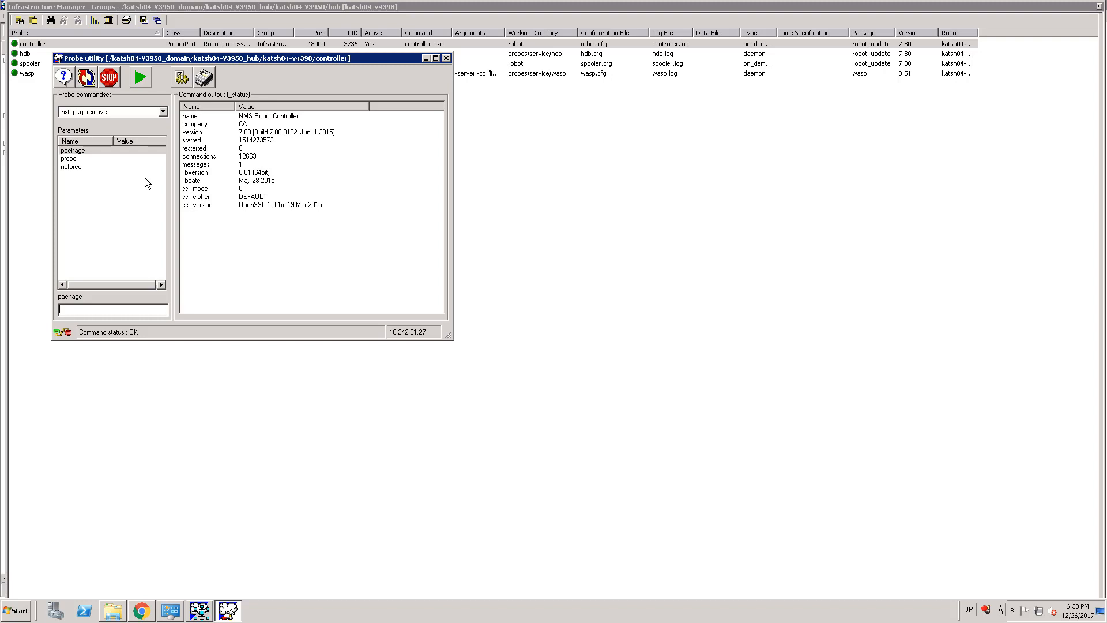
mouse_move(110, 160)
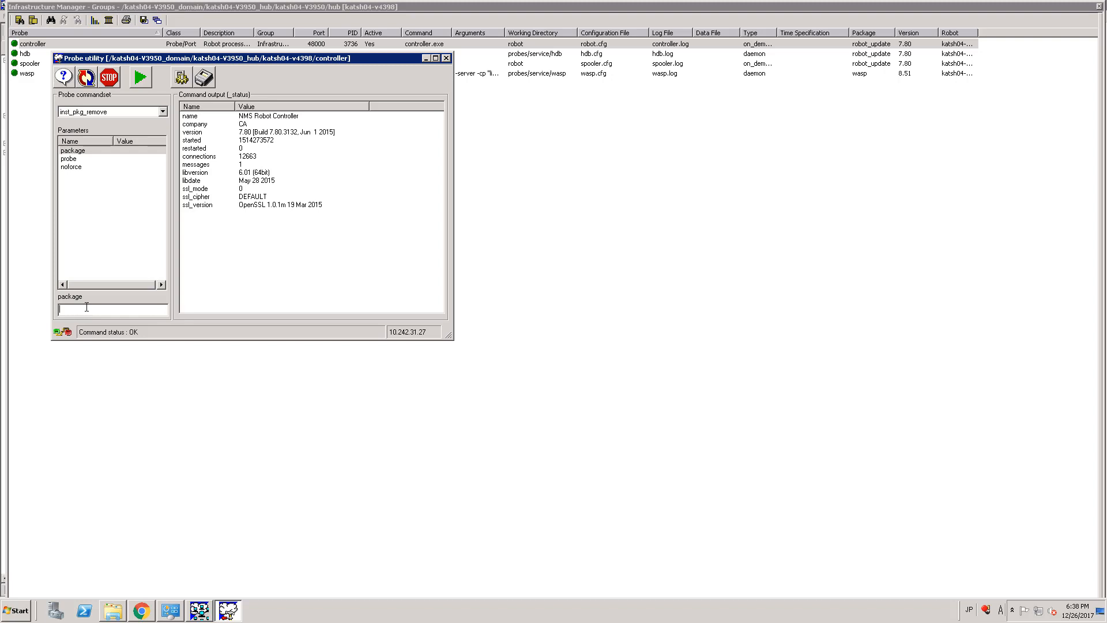
Run inst_pkg_remove with package webservices_rest, getting an OK status
text(we)
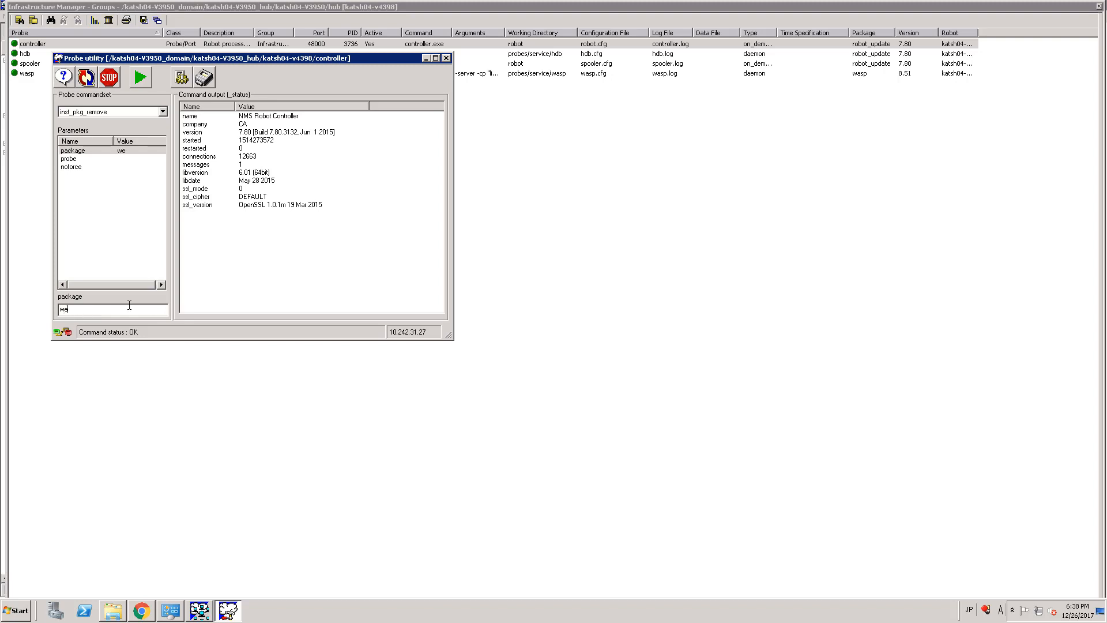
text(bservice)
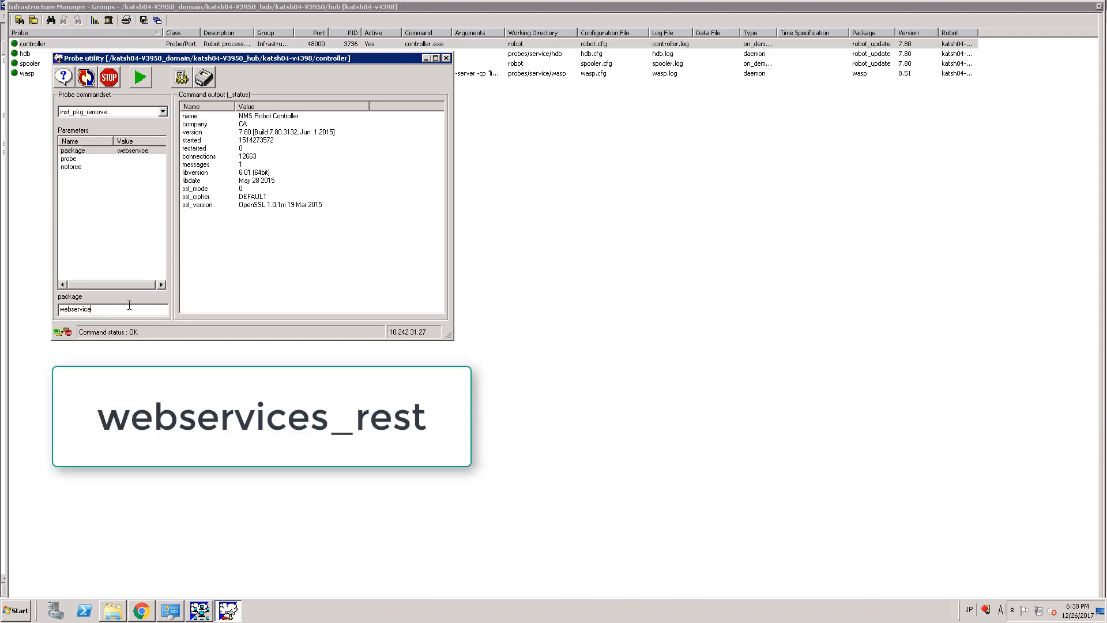
text(_)
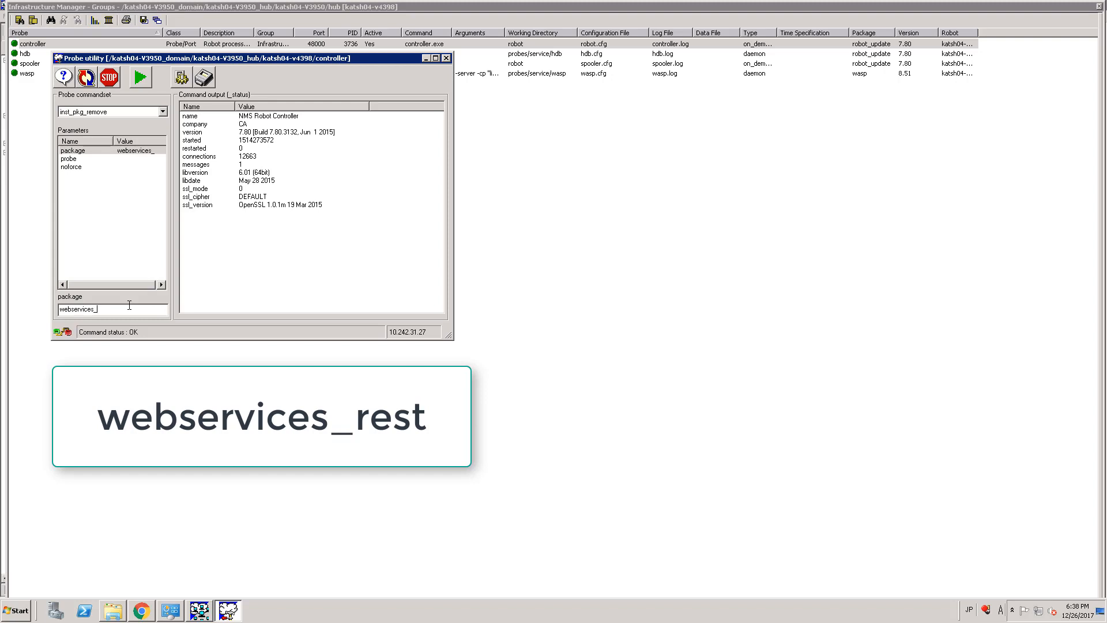
text(rest)
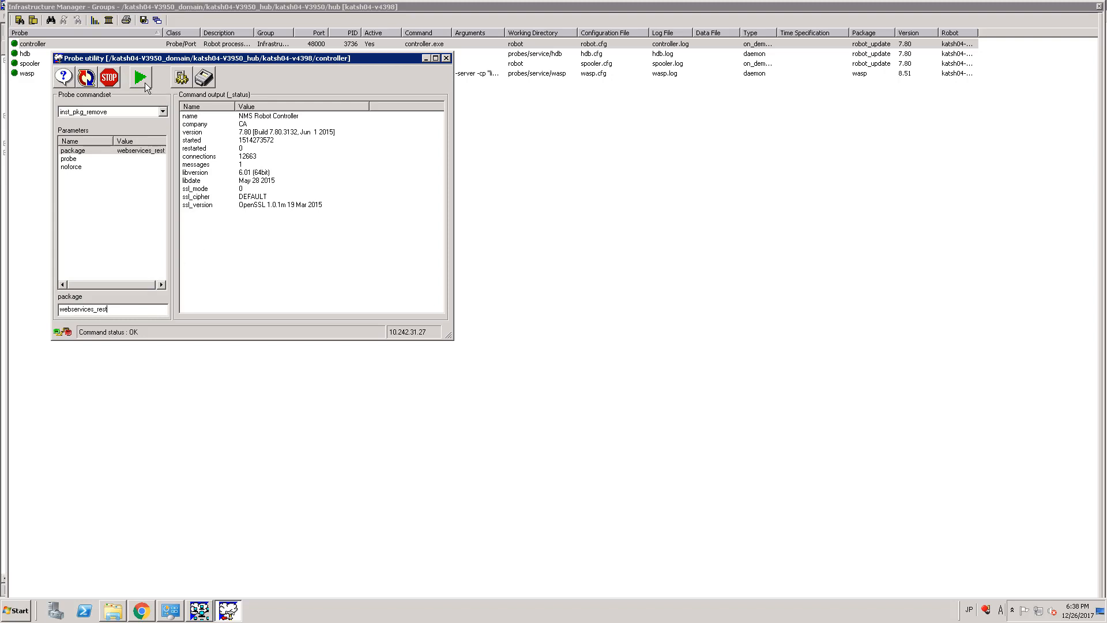
click(139, 76)
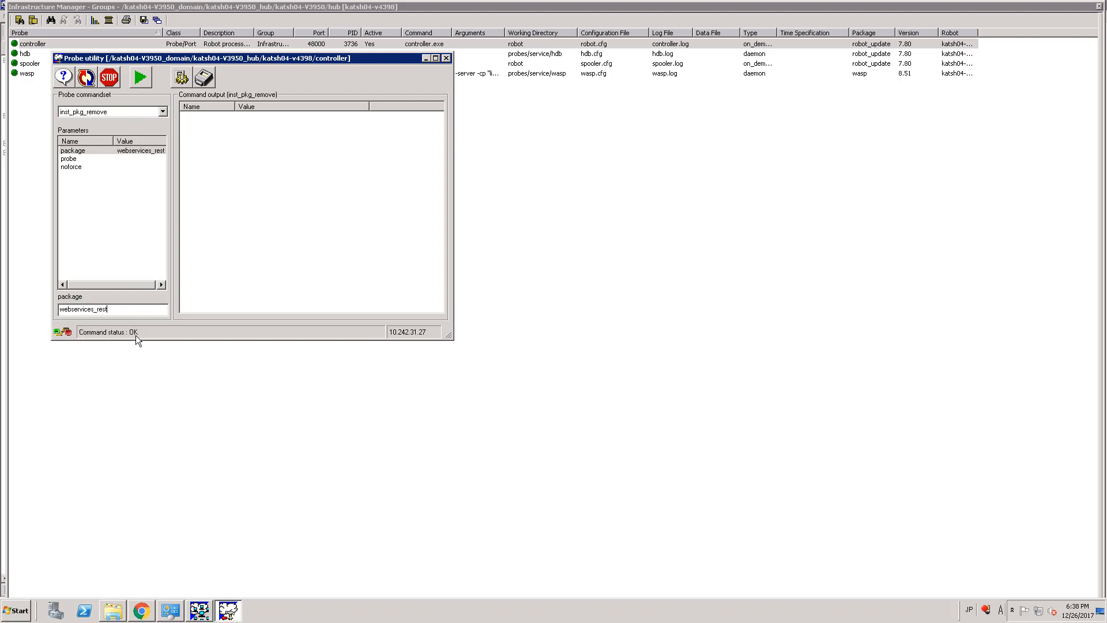
mouse_move(141, 344)
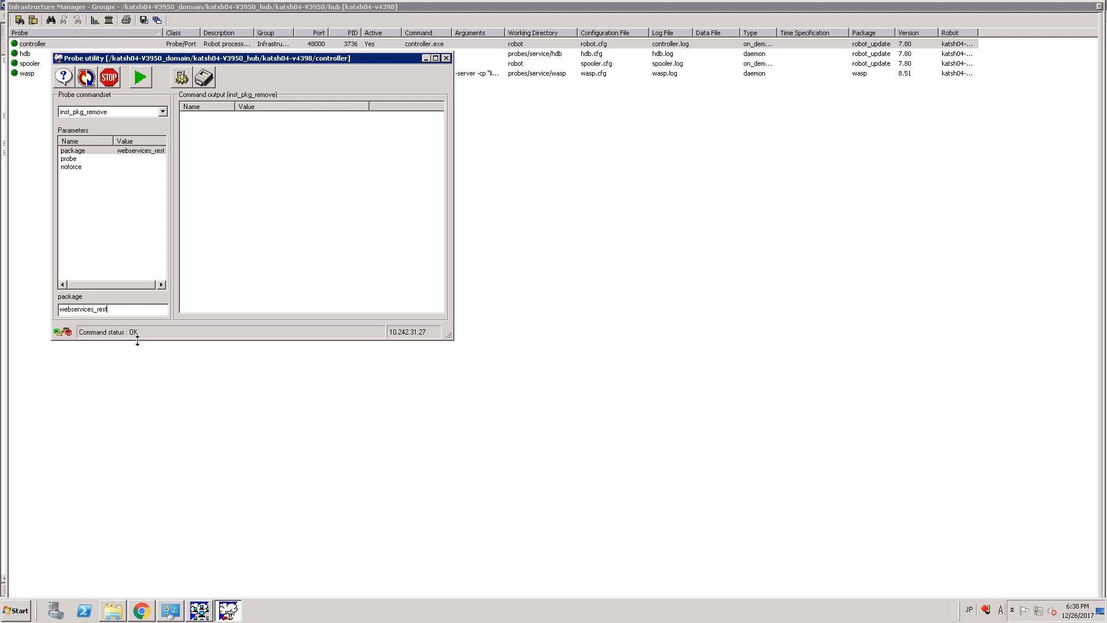
mouse_move(131, 346)
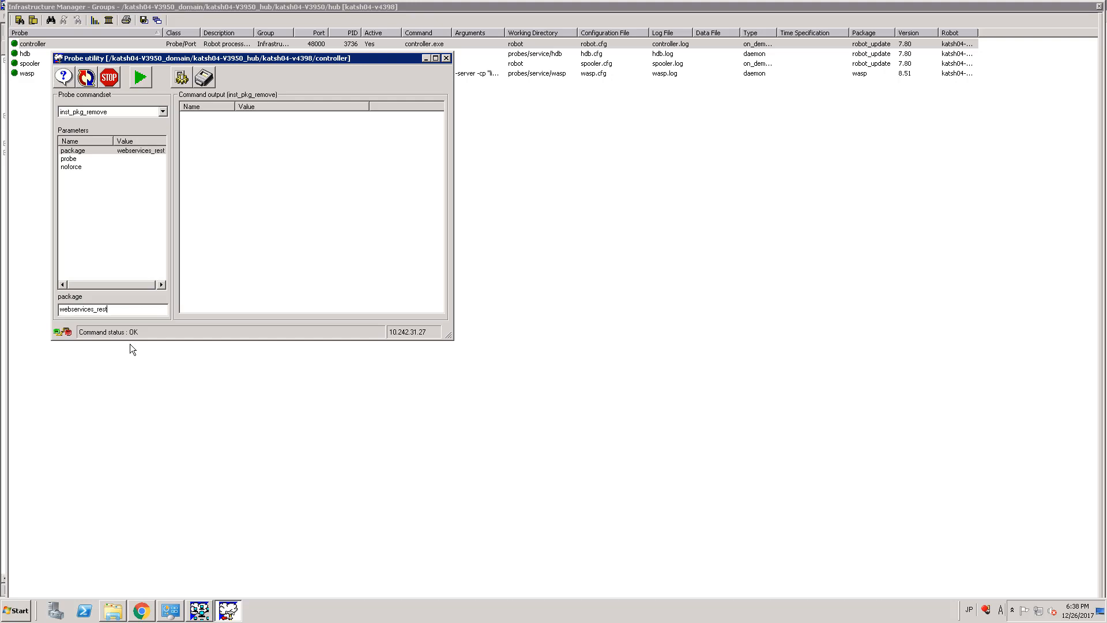
mouse_move(132, 352)
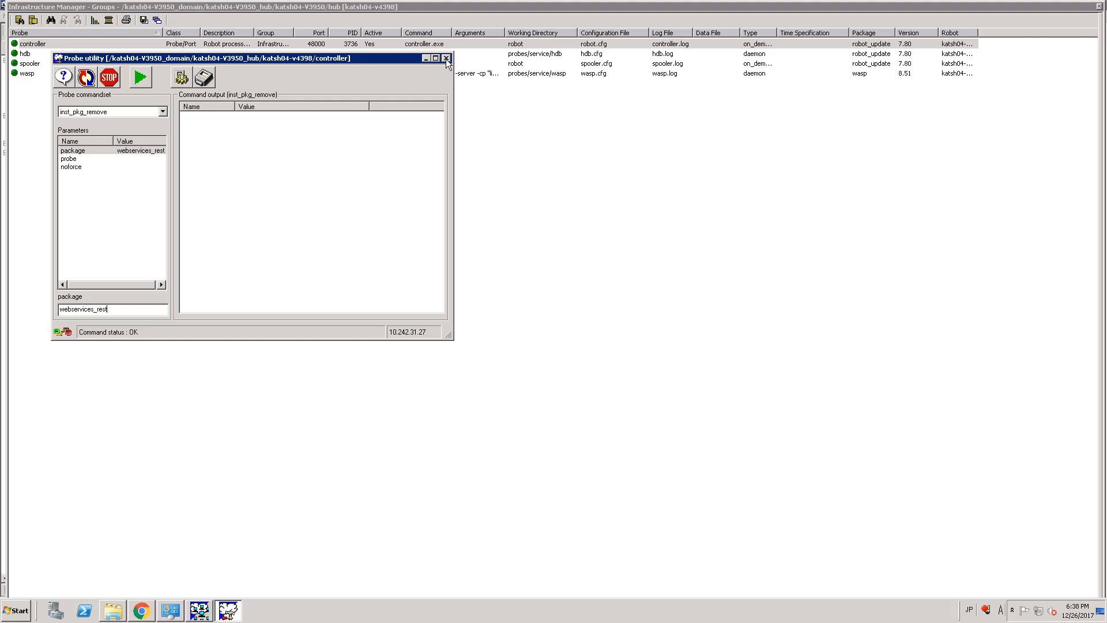
Close the controller's Probe utility window
click(447, 58)
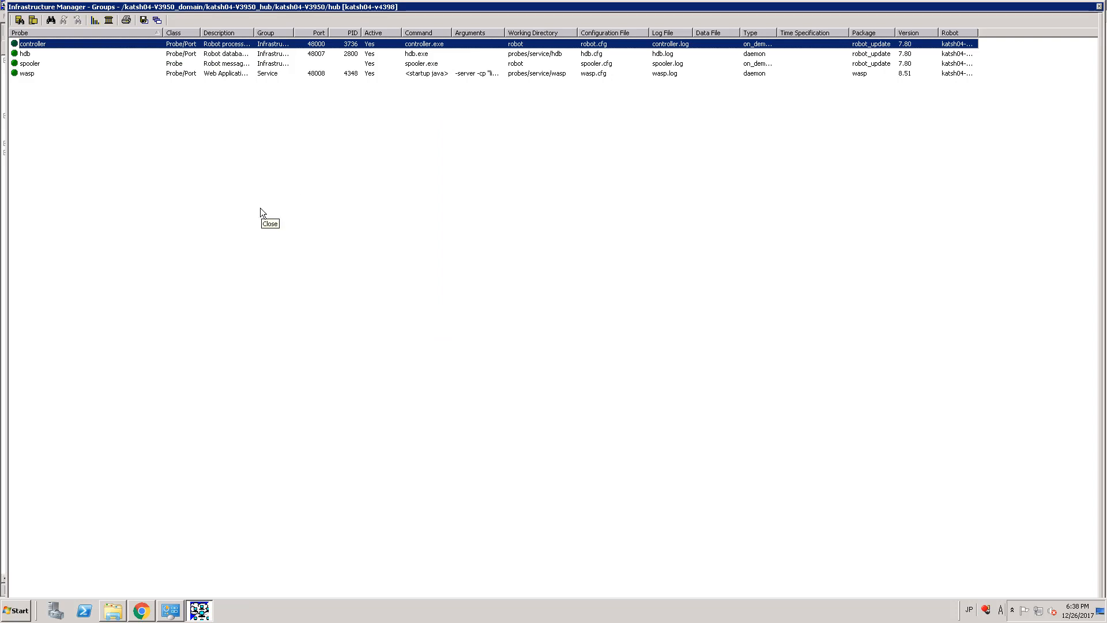
mouse_move(256, 217)
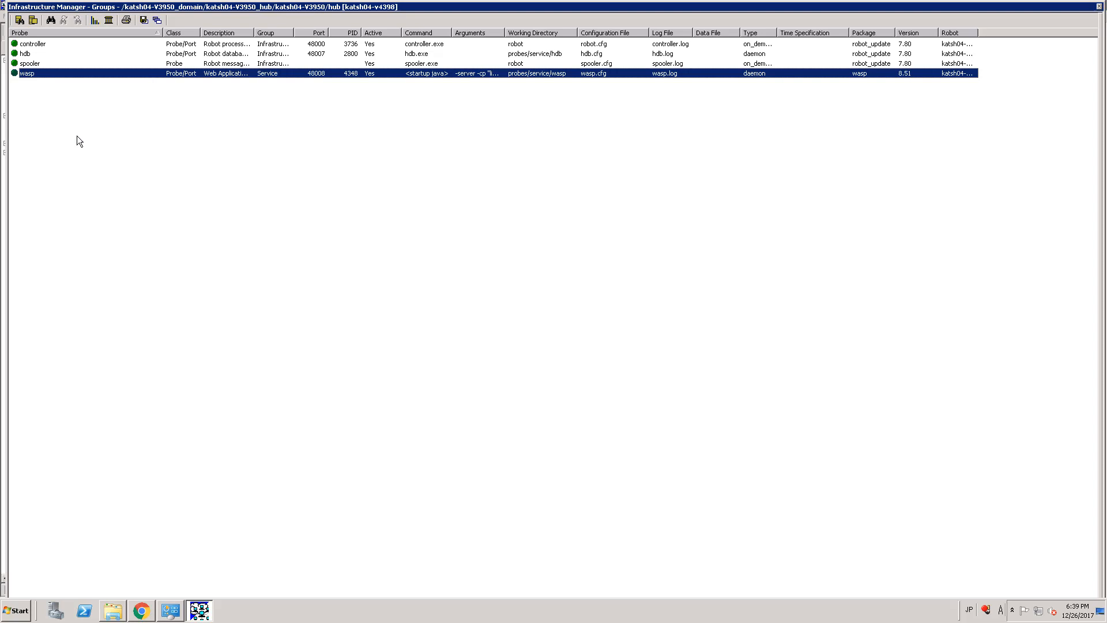
mouse_move(76, 137)
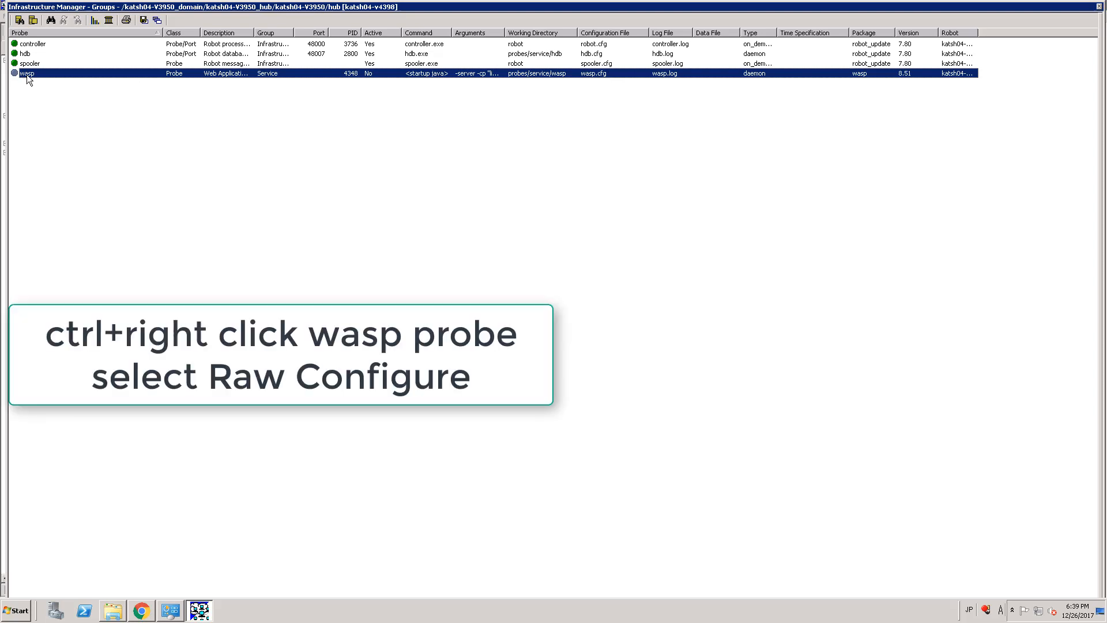
Open the wasp probe's Raw Configure and select the webapps/webservices_rest section
right_click(28, 73)
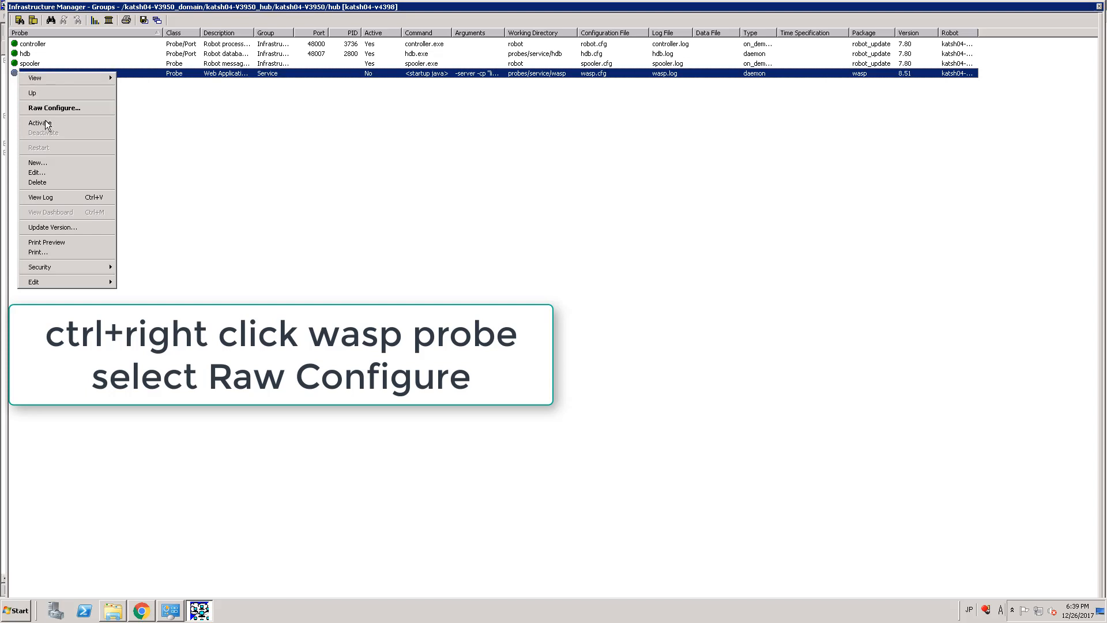
click(53, 108)
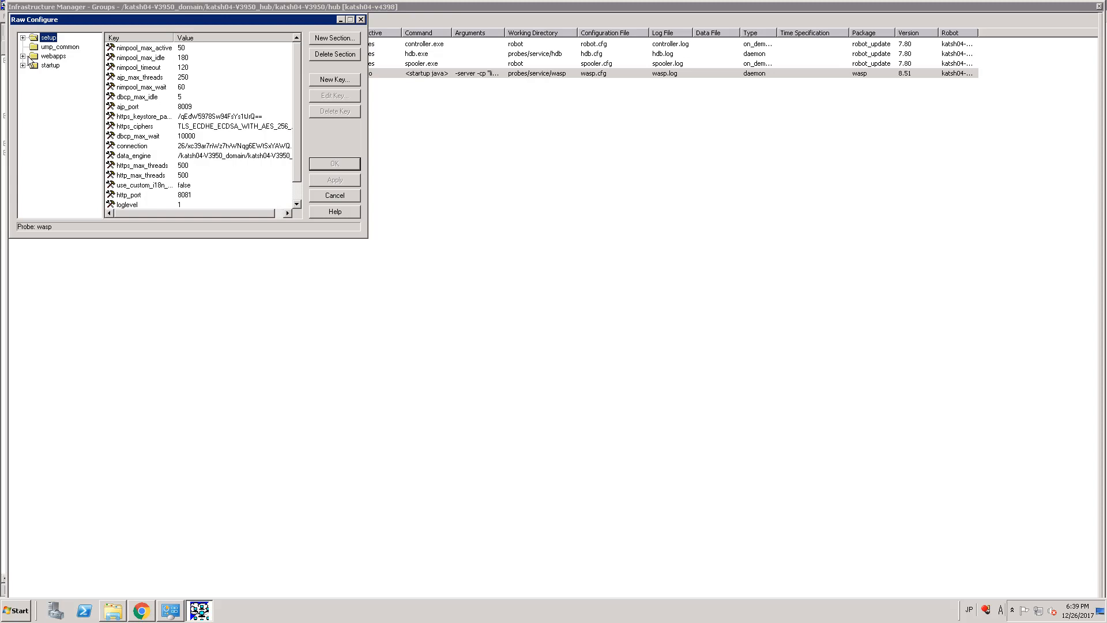
click(23, 37)
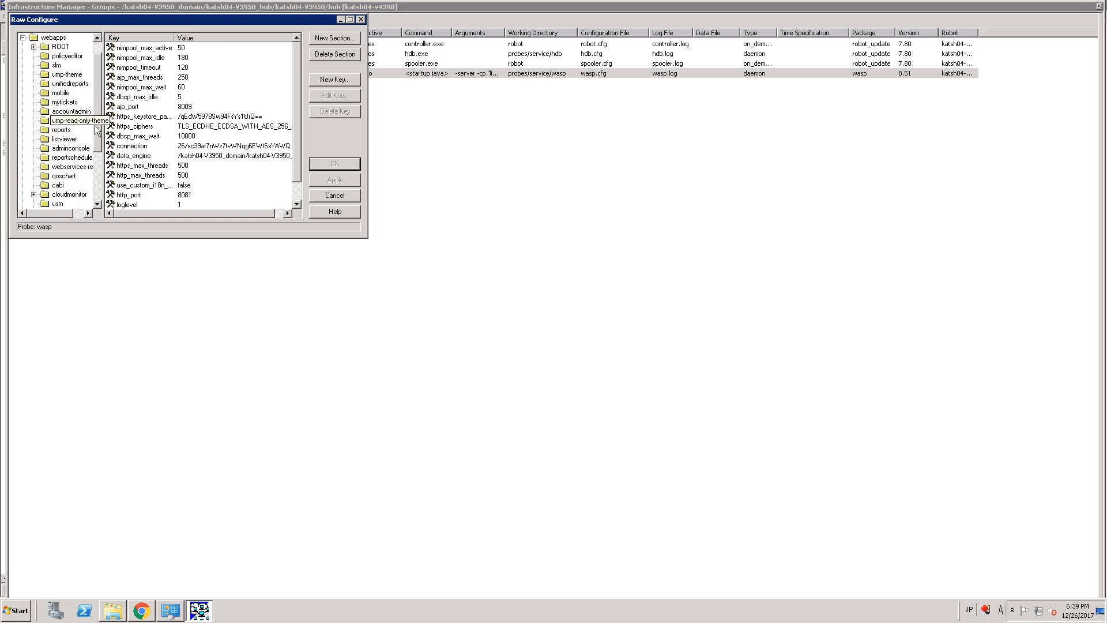
scroll(down, 3)
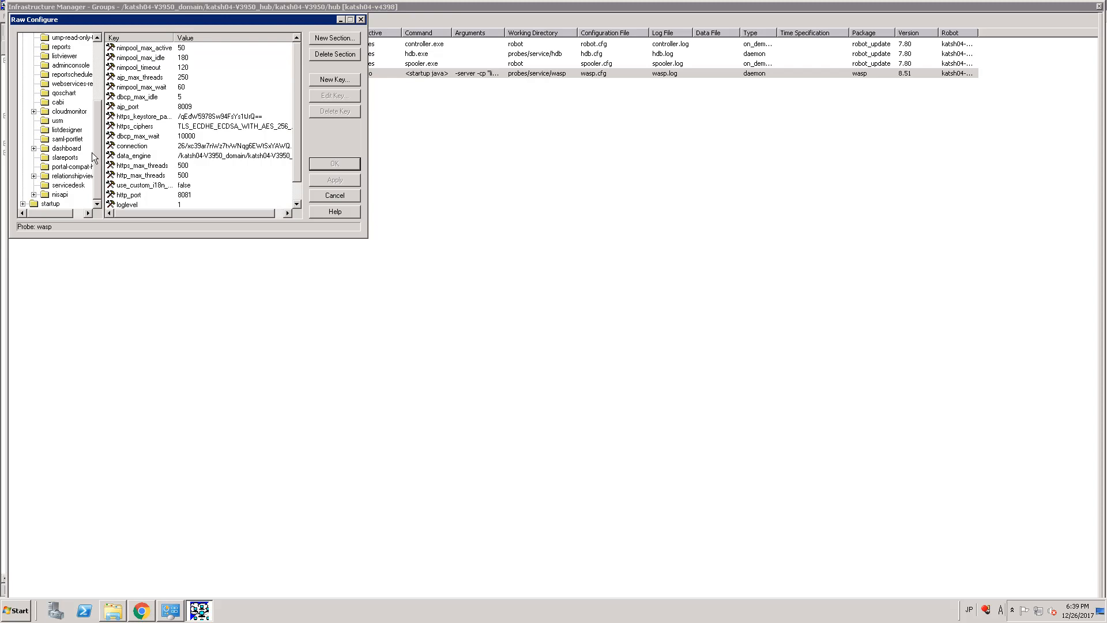
click(69, 83)
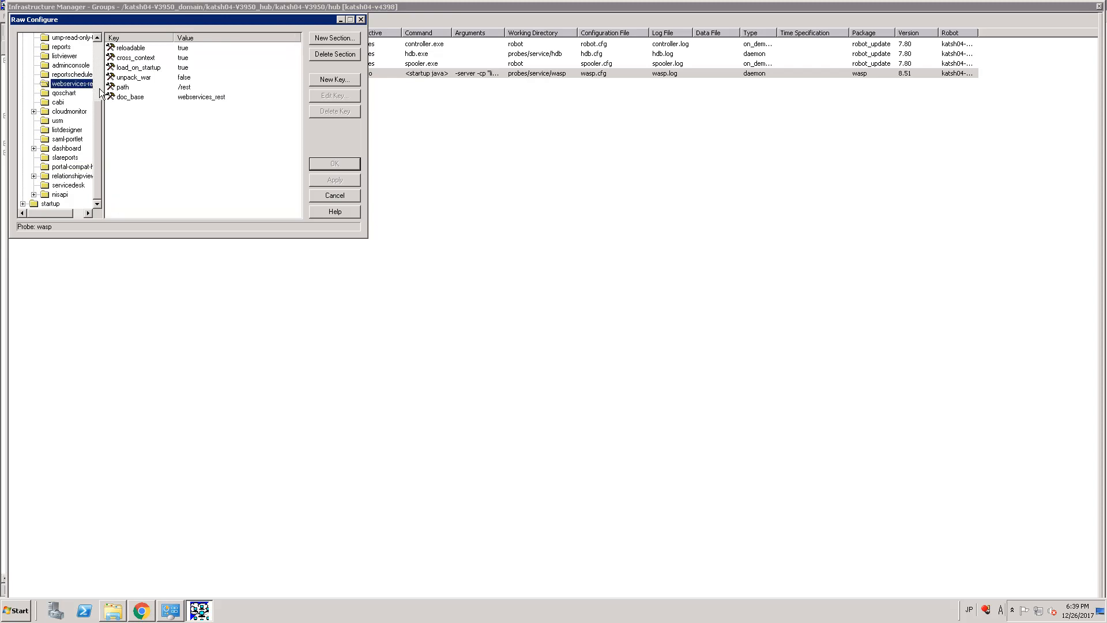
mouse_move(90, 85)
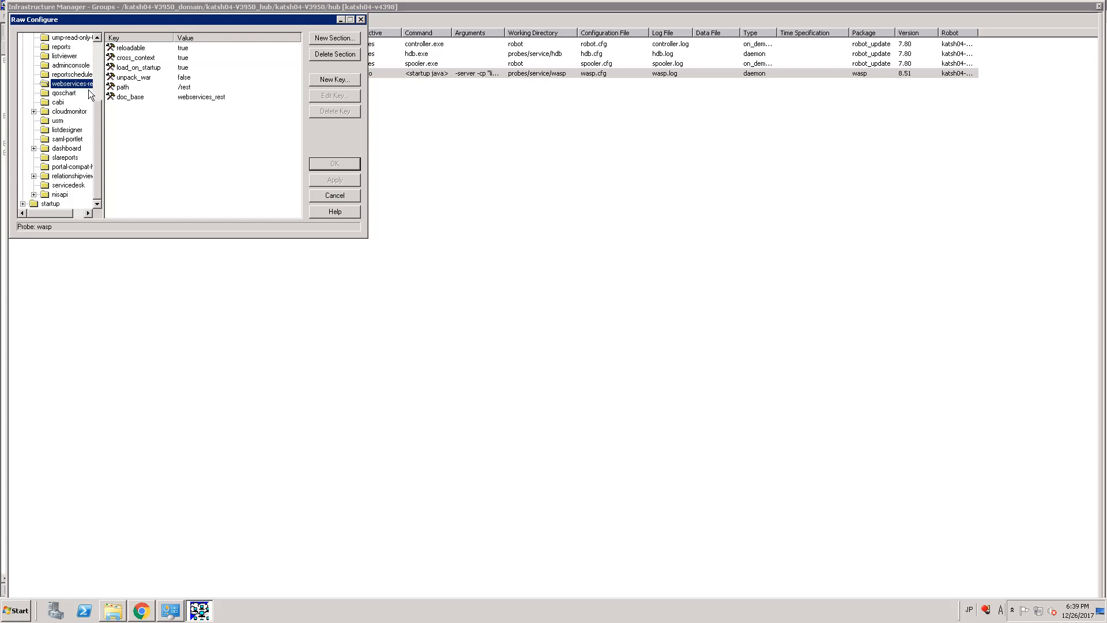
mouse_move(307, 128)
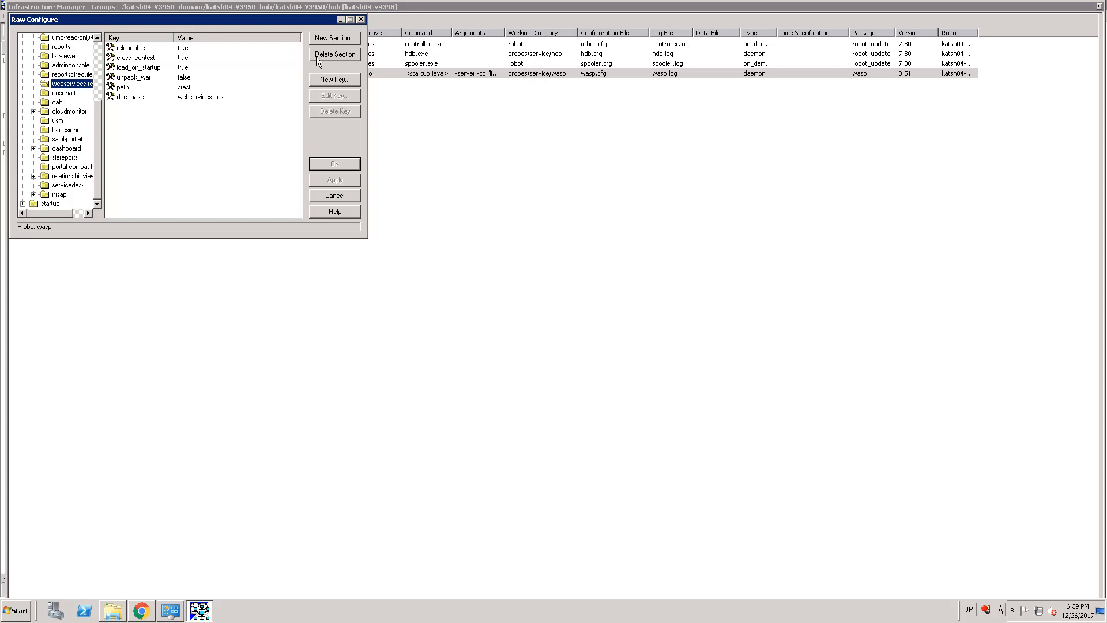
Delete the webservices_rest section, confirm, and apply the change
click(334, 54)
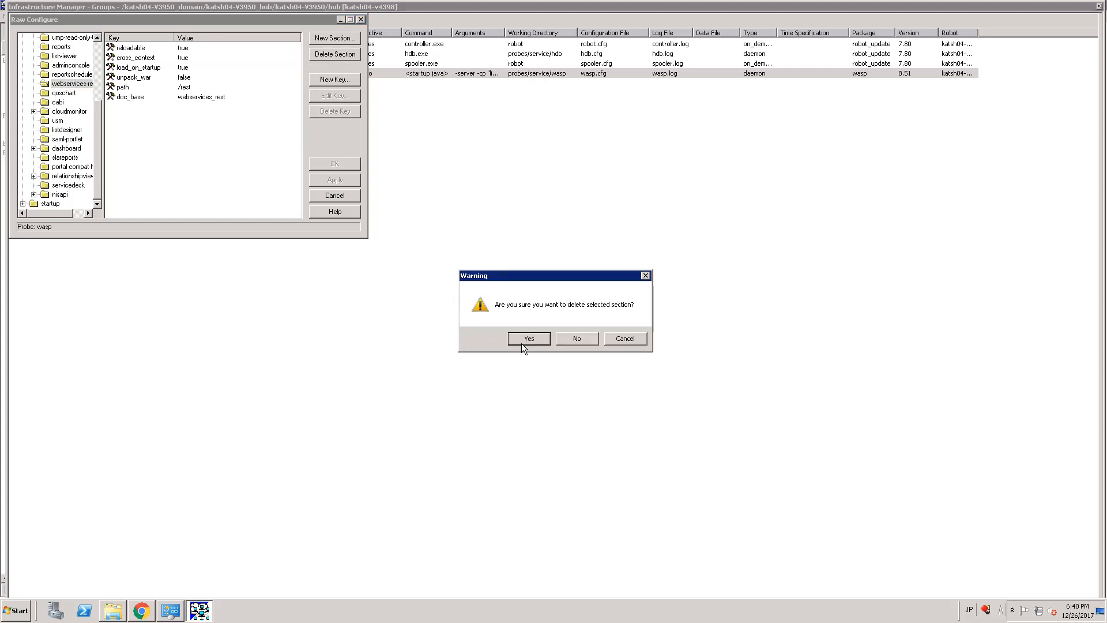
click(528, 338)
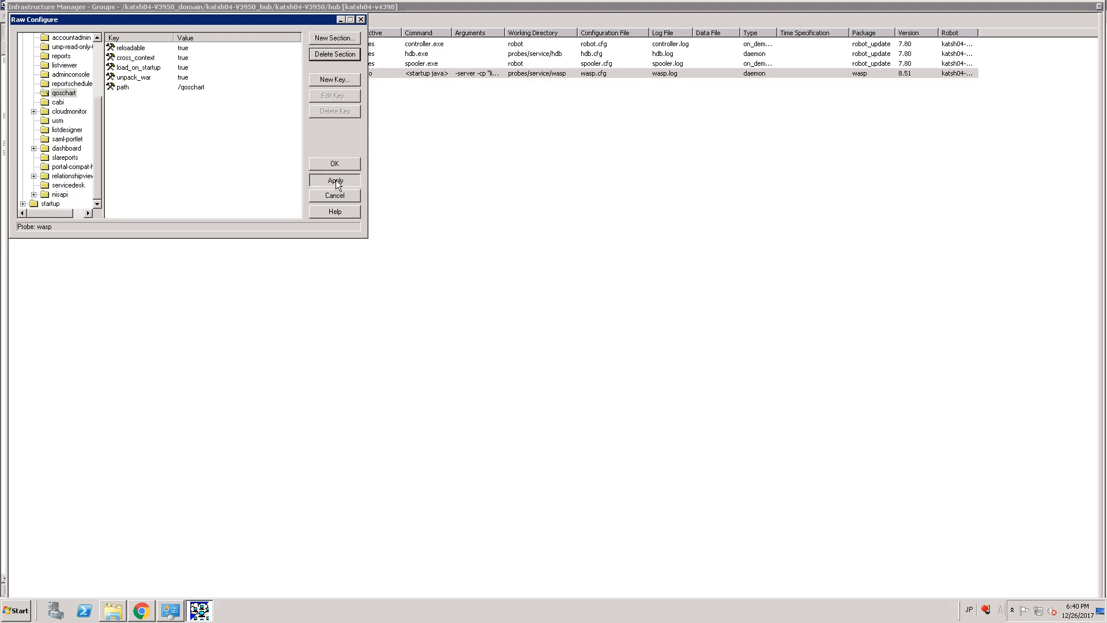
click(334, 180)
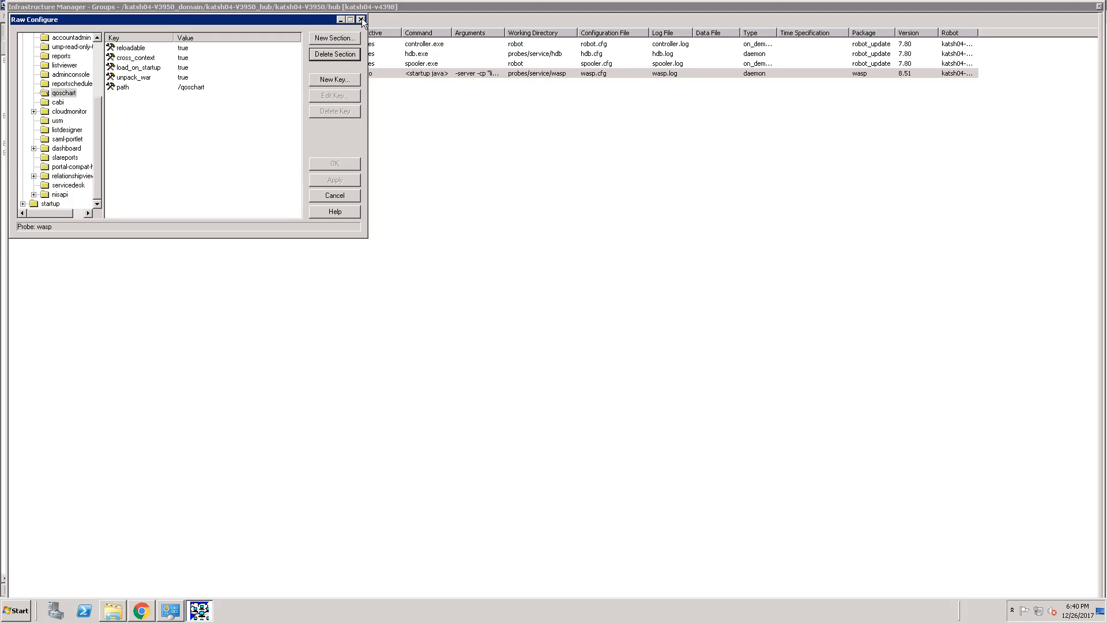
Close Raw Configure and browse to Nimsoft probes\service\wasp\webapps in Explorer
click(360, 19)
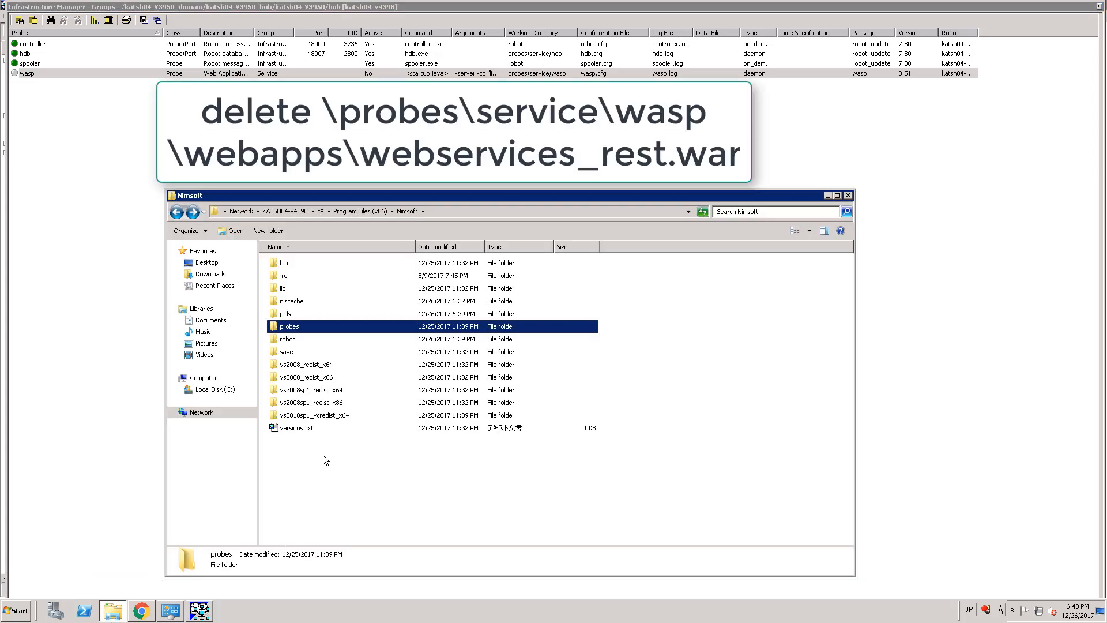
mouse_move(308, 334)
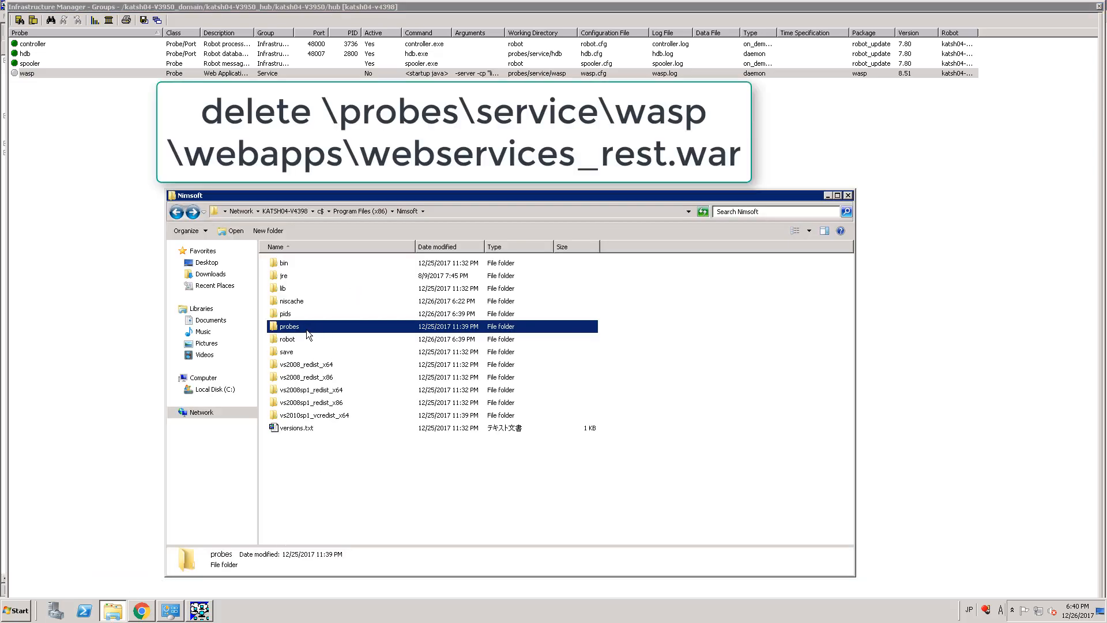
double_click(287, 325)
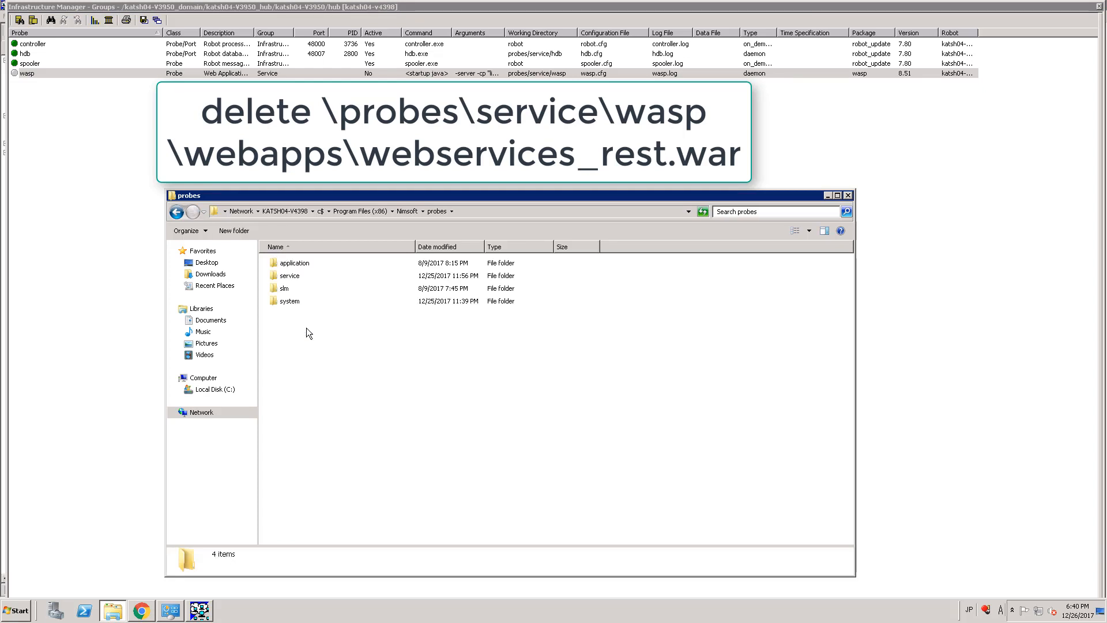
double_click(288, 276)
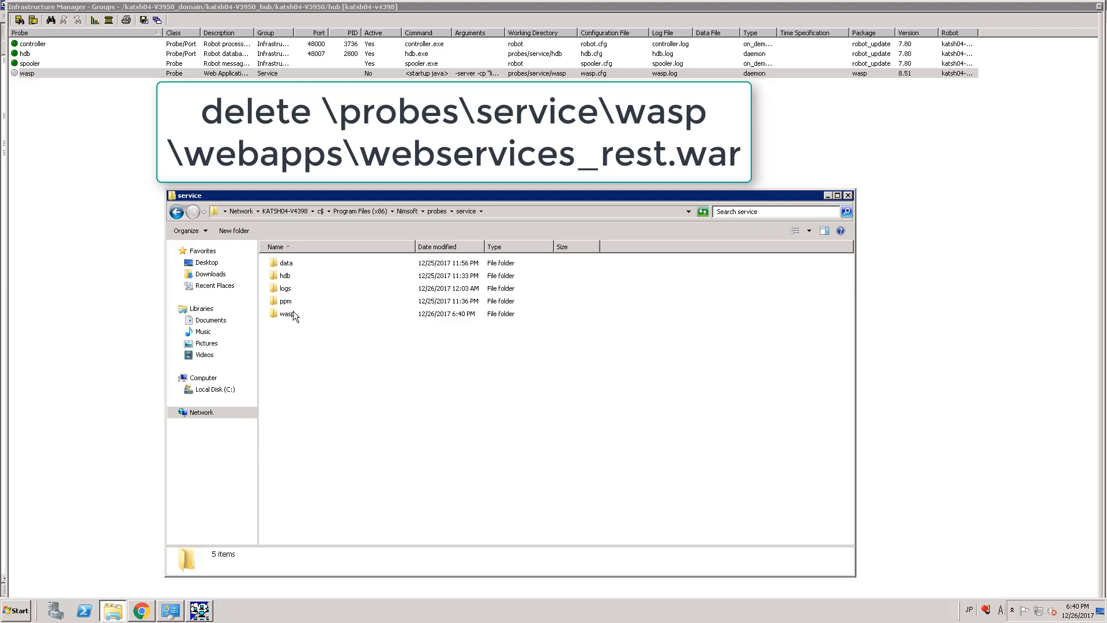
double_click(286, 314)
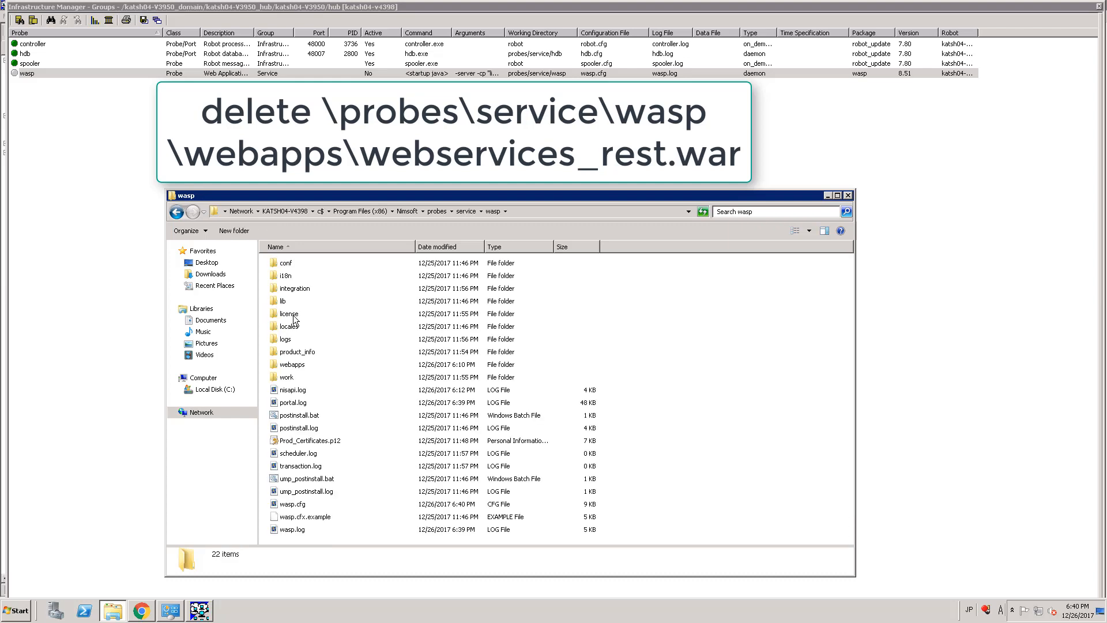
mouse_move(289, 371)
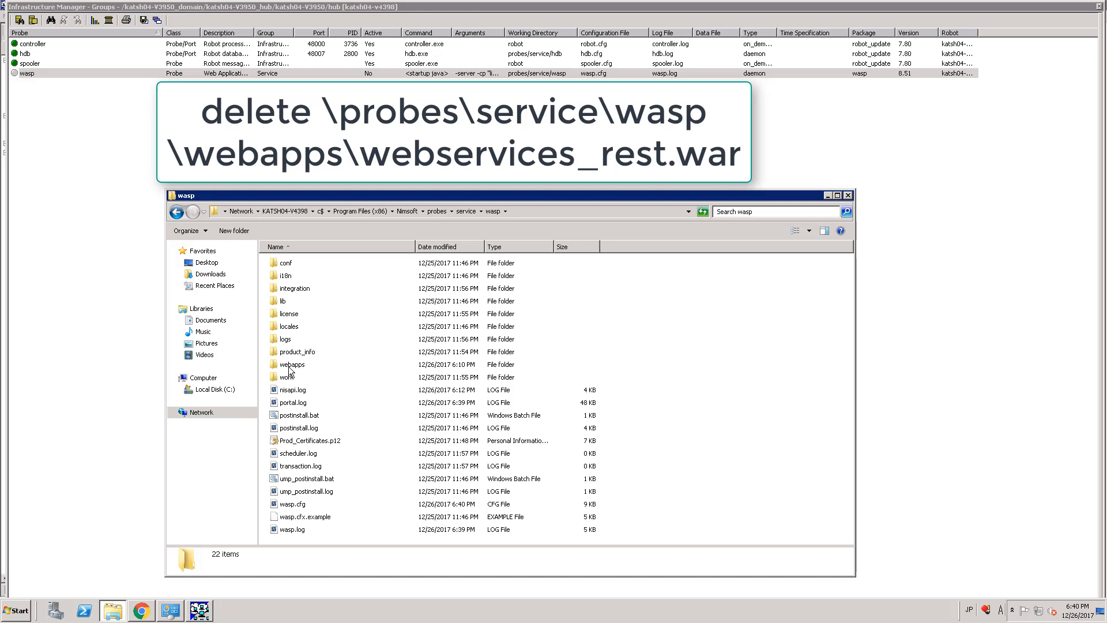
double_click(291, 364)
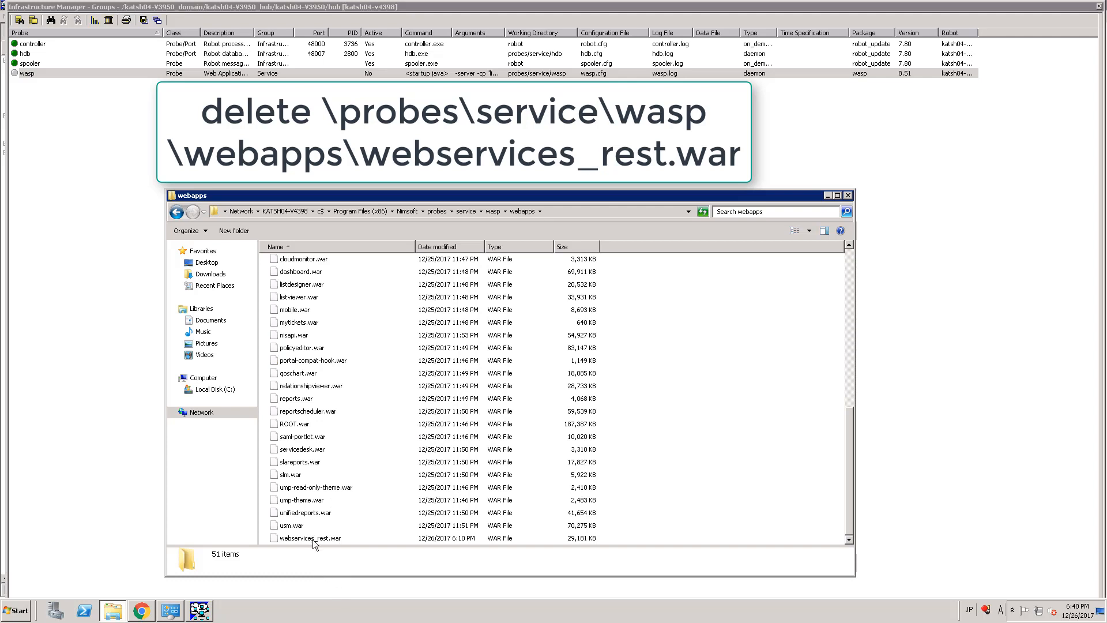
Permanently delete webservices_rest.war from the webapps folder, leaving 50 items
click(309, 537)
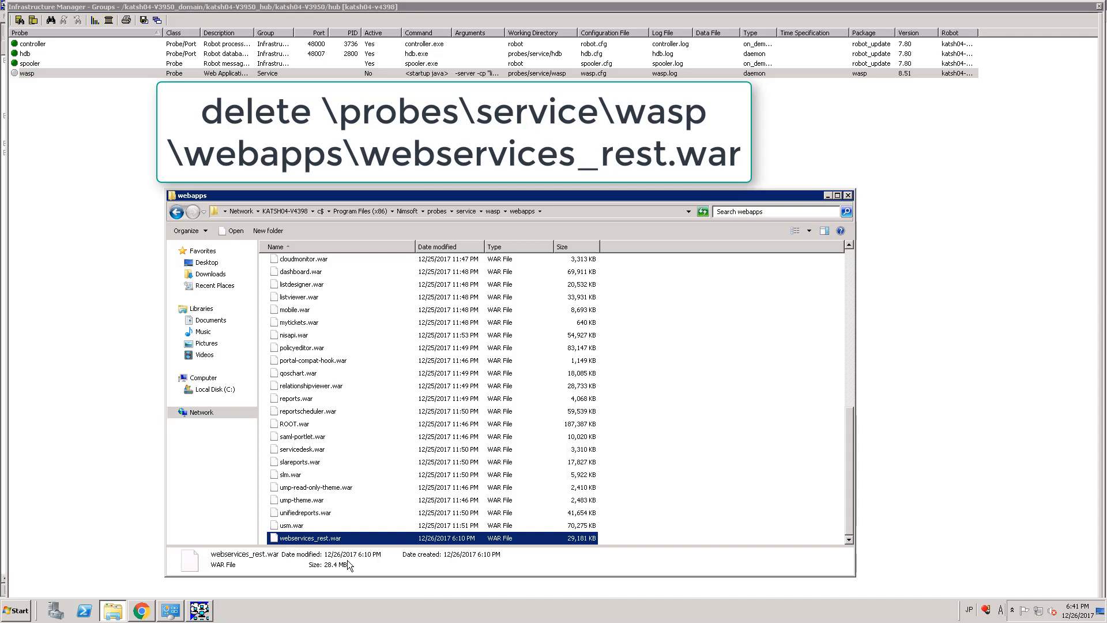
mouse_move(299, 568)
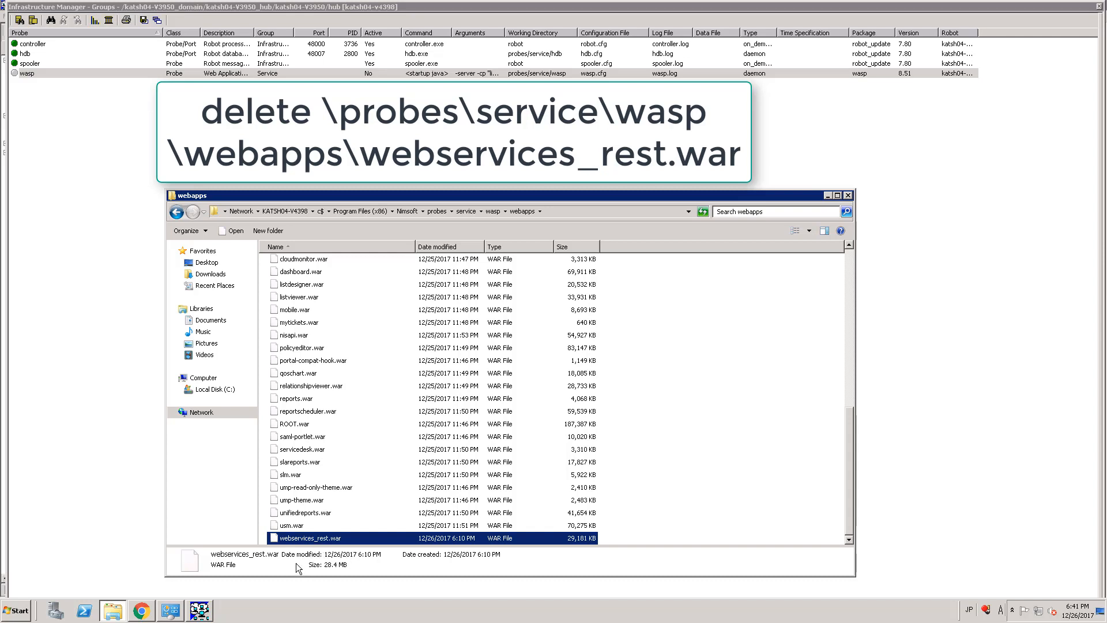
mouse_move(303, 538)
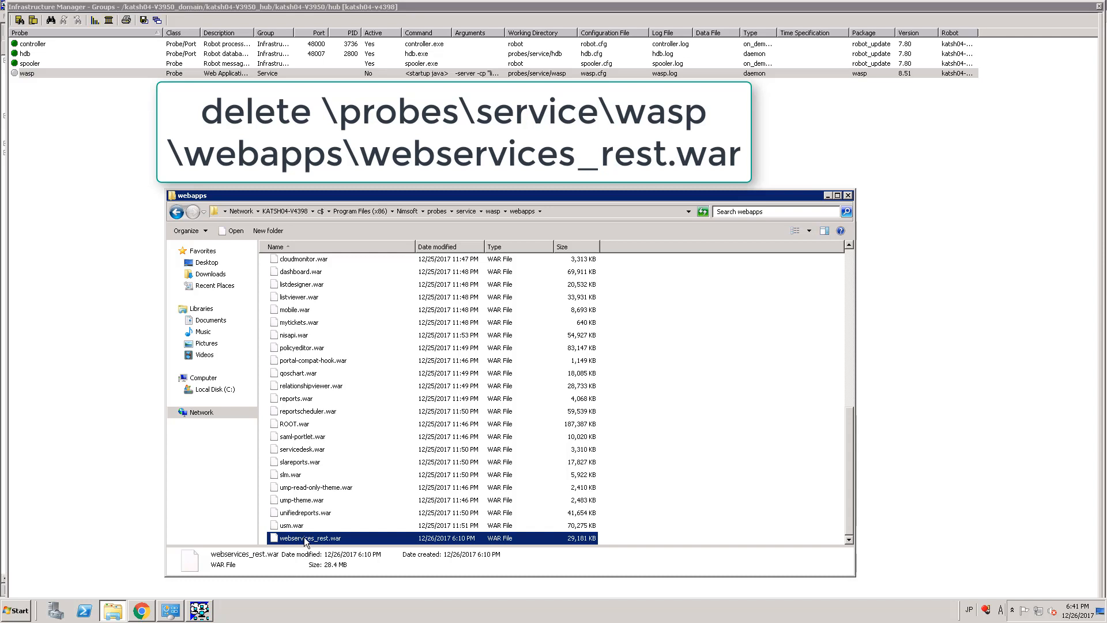
right_click(306, 538)
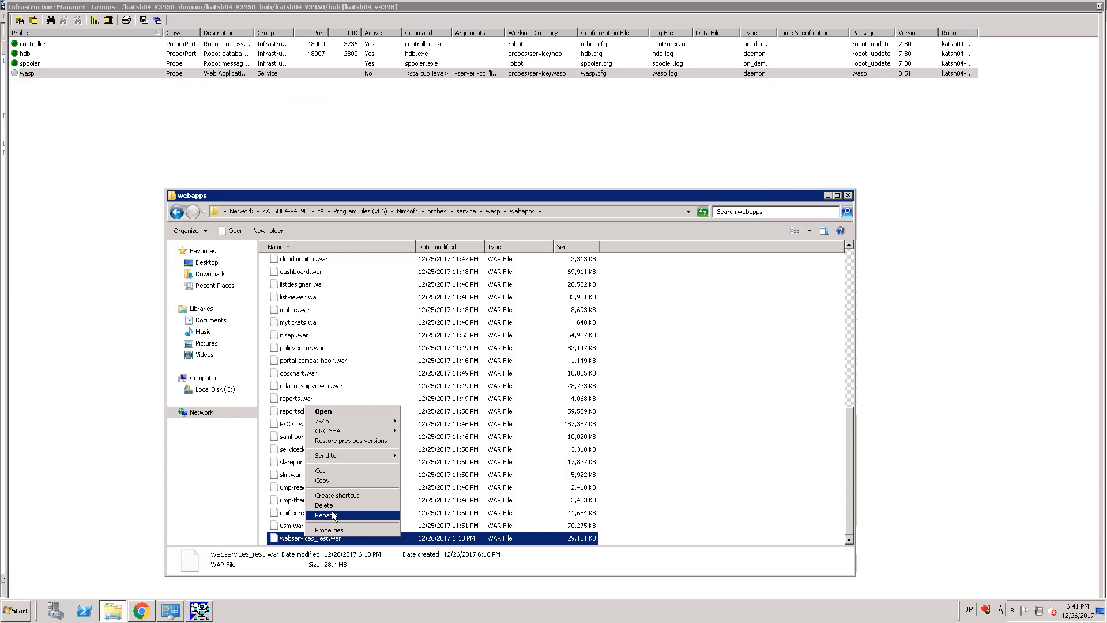
click(324, 504)
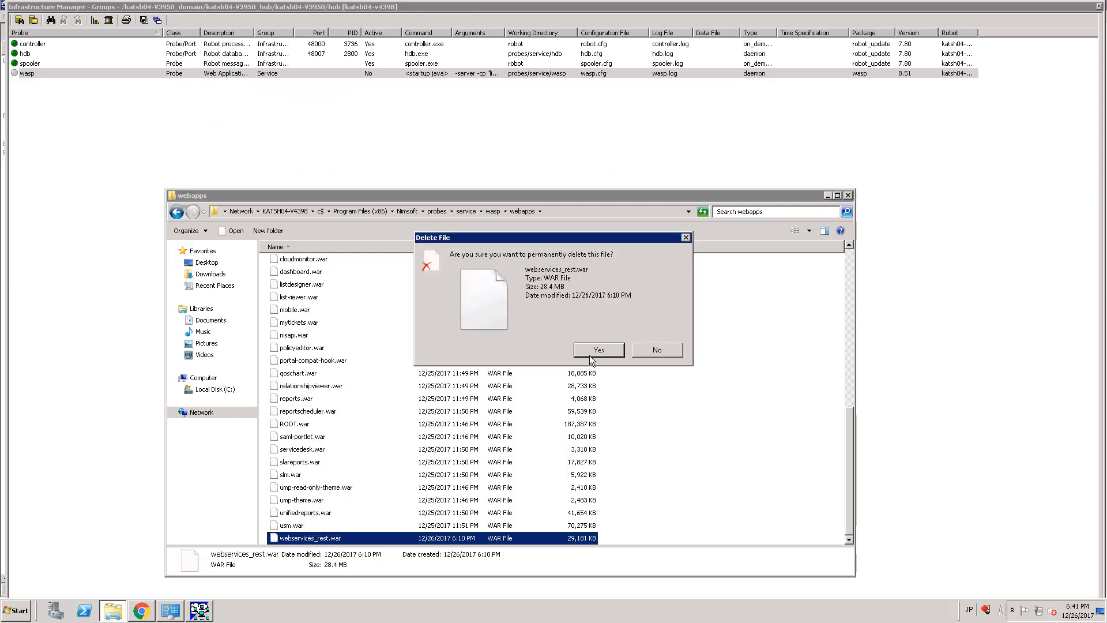
click(597, 350)
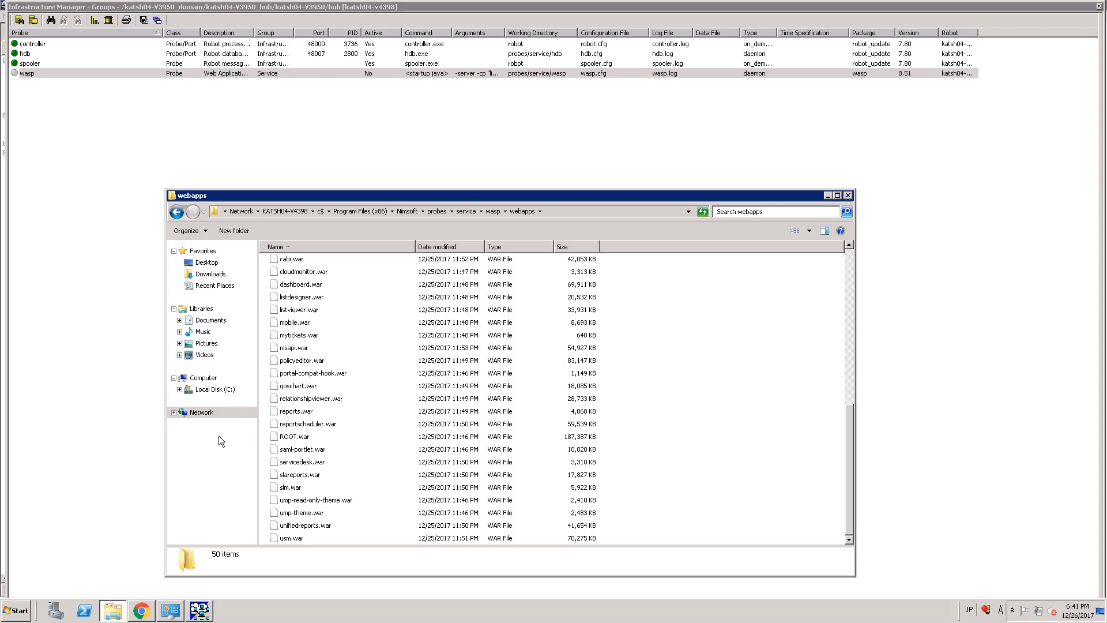
mouse_move(221, 437)
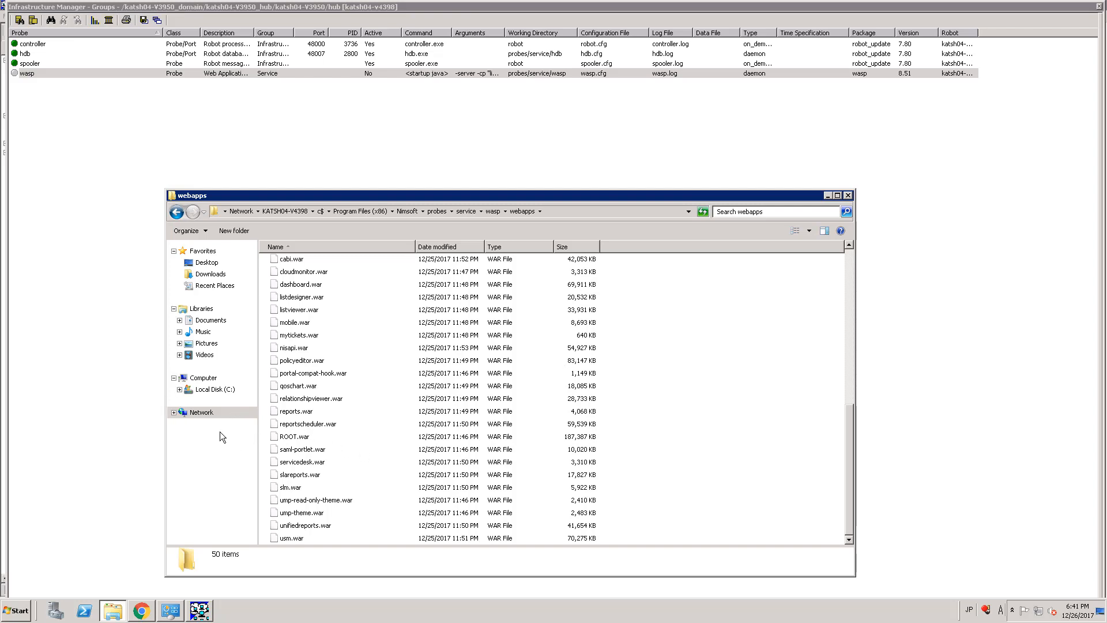